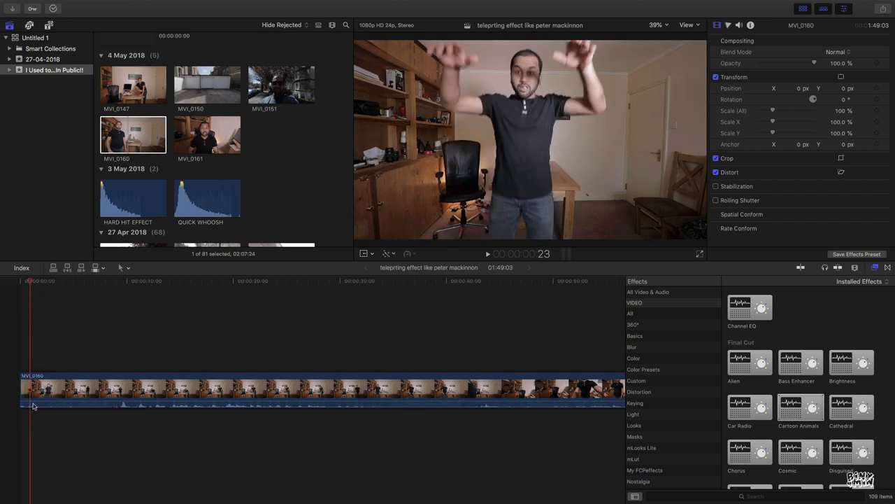
Step: Play MVI_0160, blade it at the jump and delete everything after the opening section
key(b)
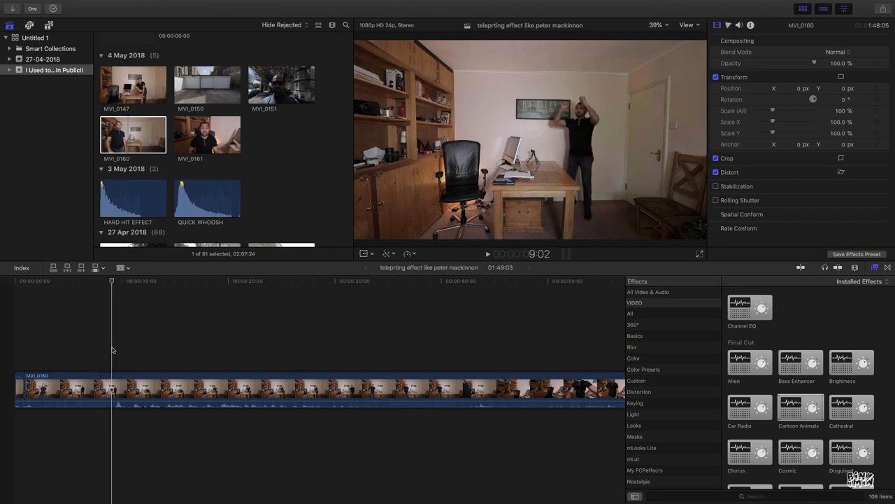
click(486, 253)
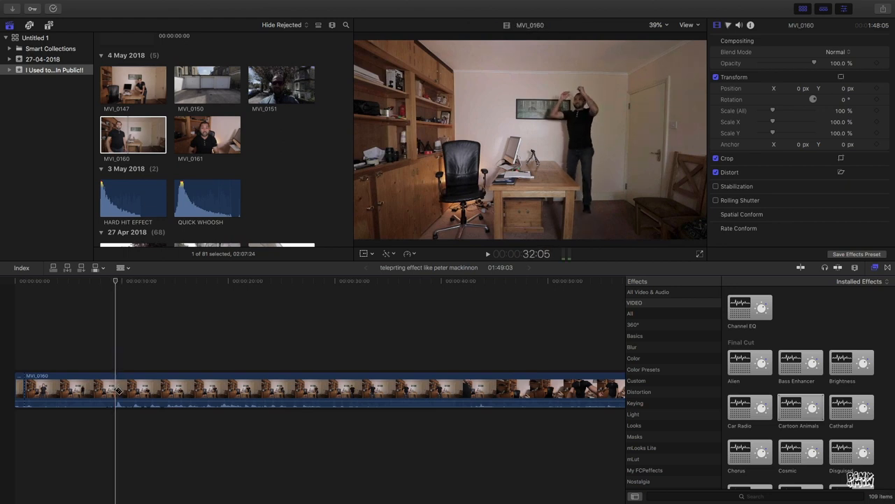
click(63, 389)
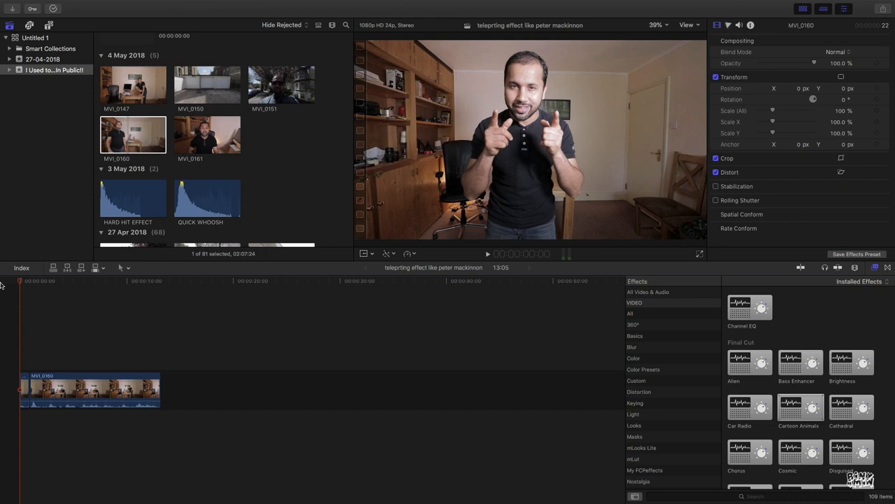
Step: Connect Shockwave_02 from the 13 Jan 2018 event above the start of the indoor clip
click(487, 253)
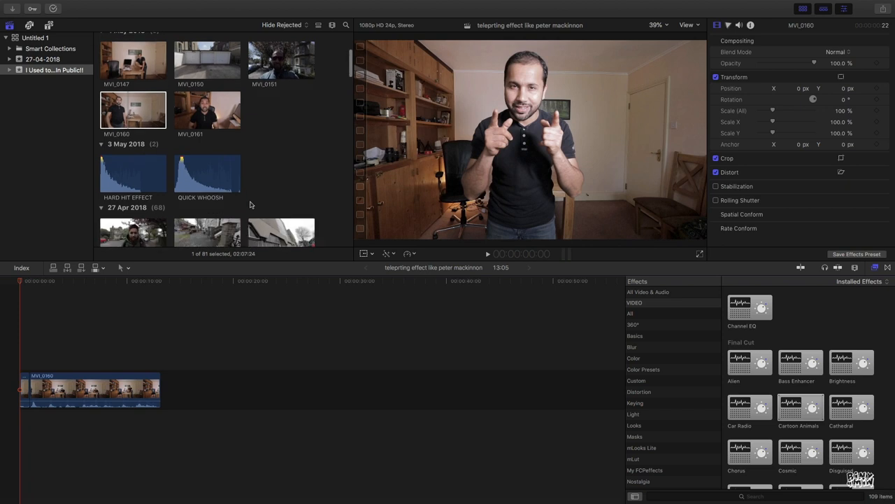
scroll(down, 3)
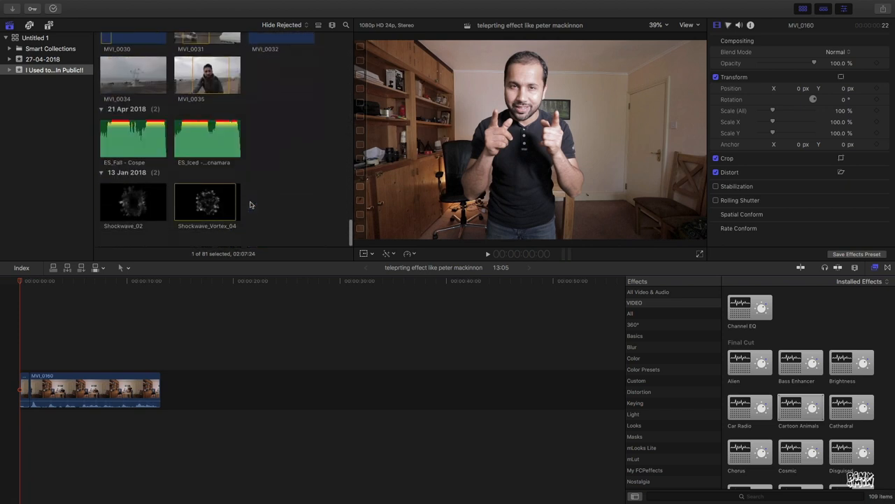
click(133, 210)
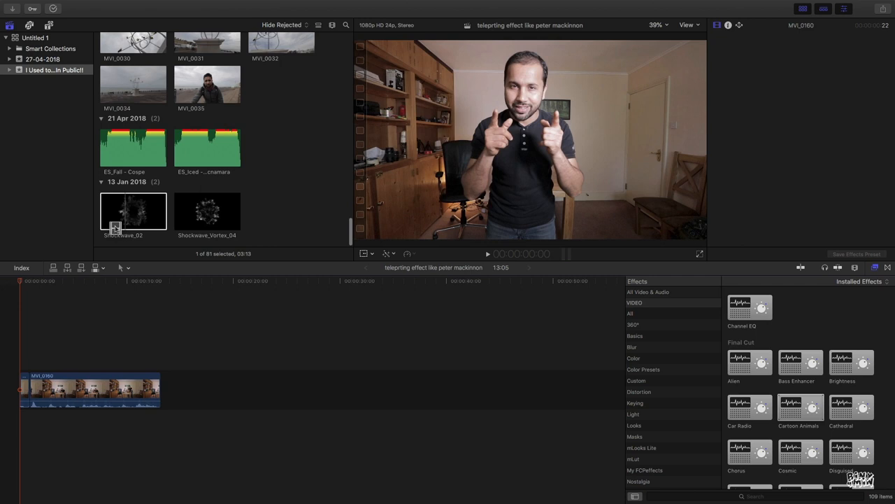
click(133, 210)
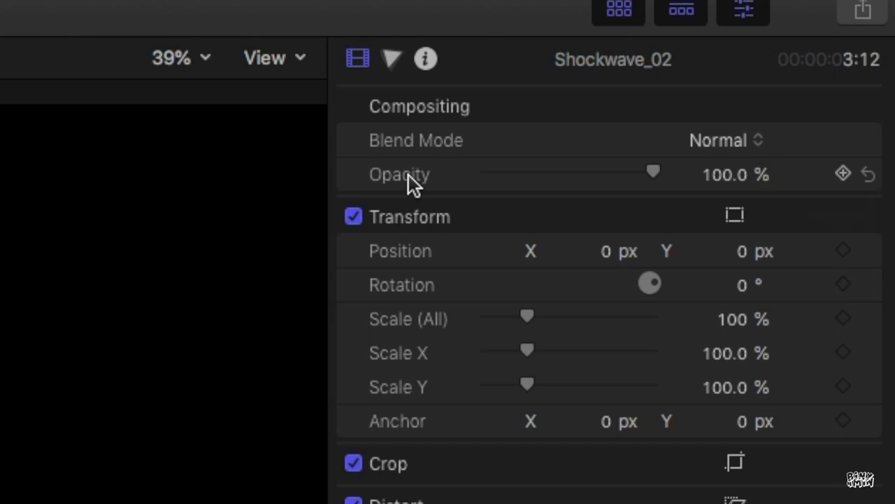
mouse_move(724, 137)
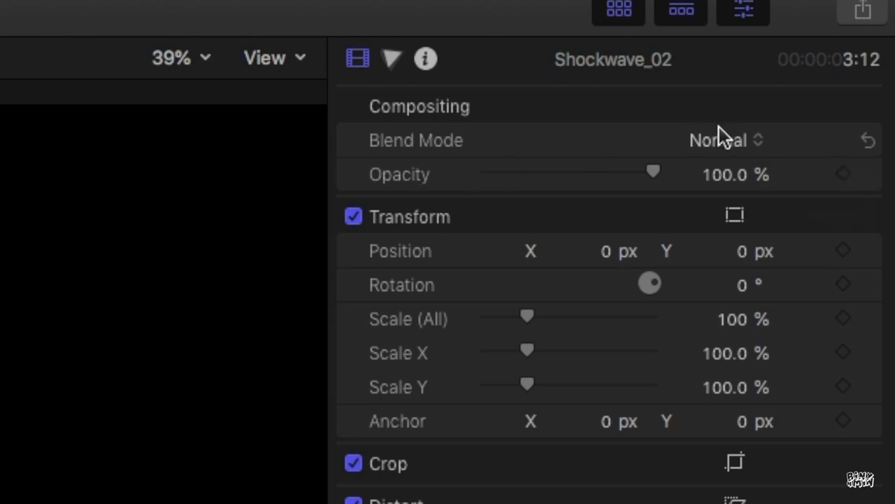
Step: Set Blend Mode to Subtract for both Shockwave_02 and Shockwave_Vortex_04
click(716, 140)
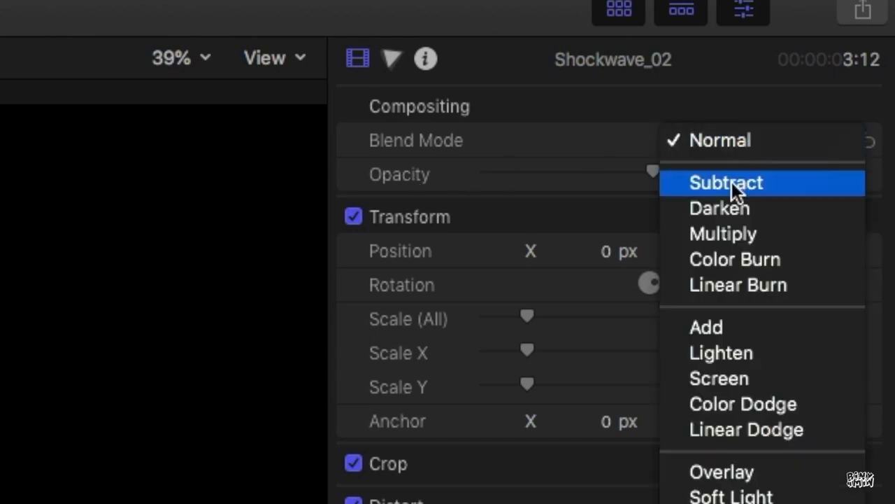
click(724, 182)
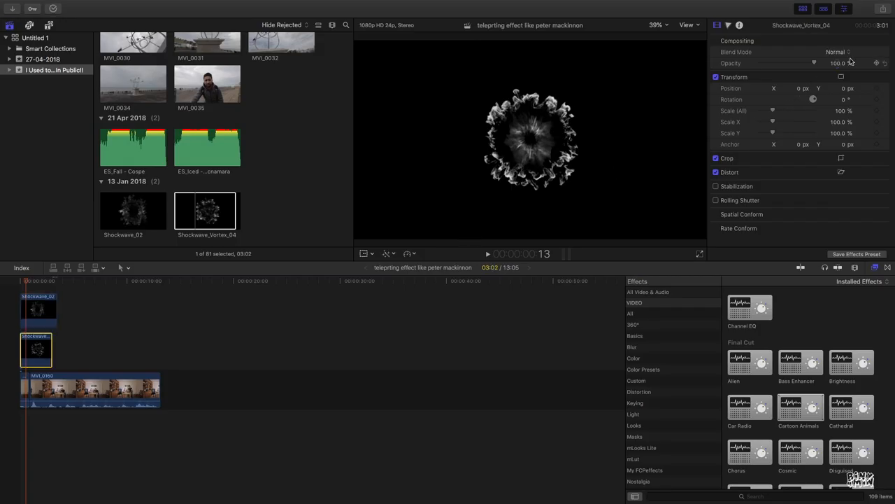
click(837, 51)
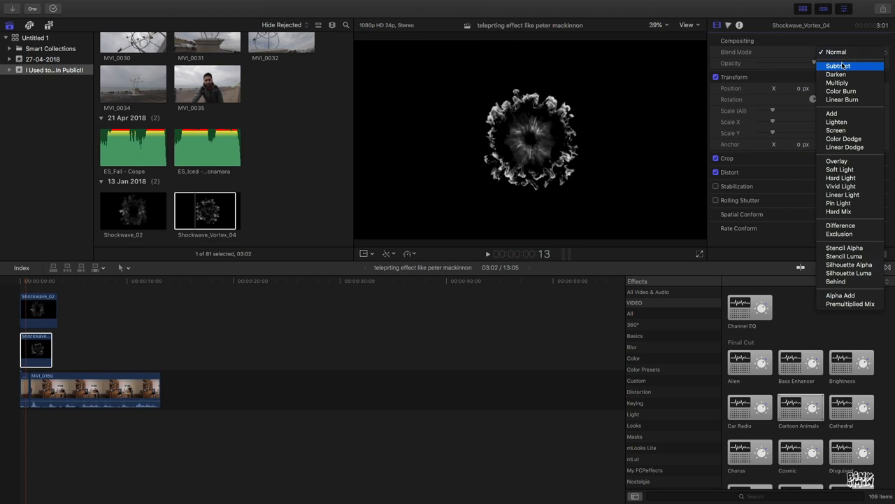
click(837, 66)
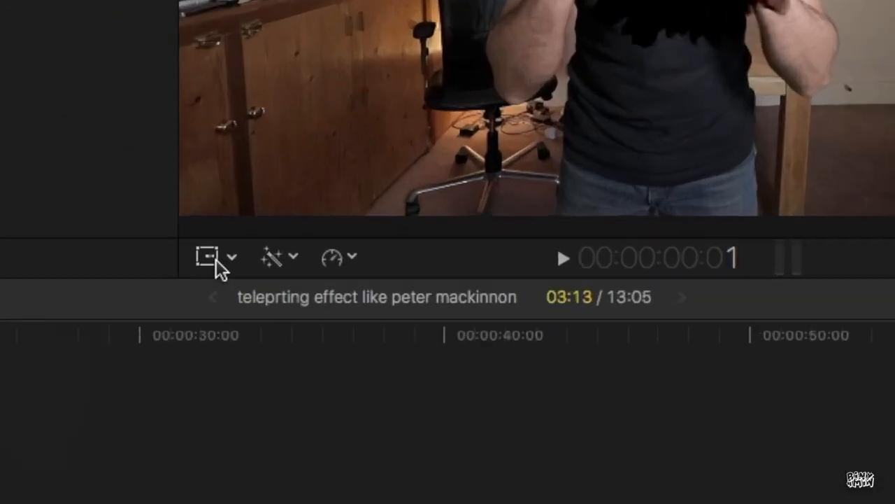
Step: Move both overlays onto the man's chest and scale the vortex up to about 249%
click(207, 256)
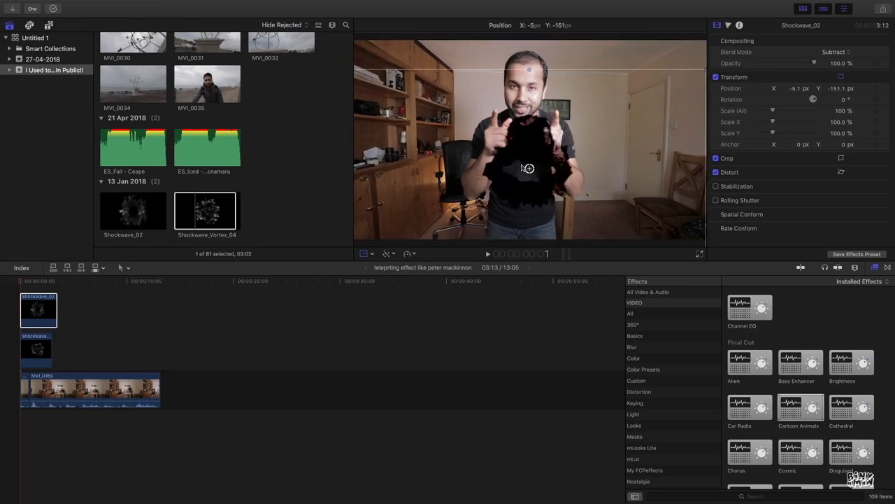
drag(529, 168, 525, 133)
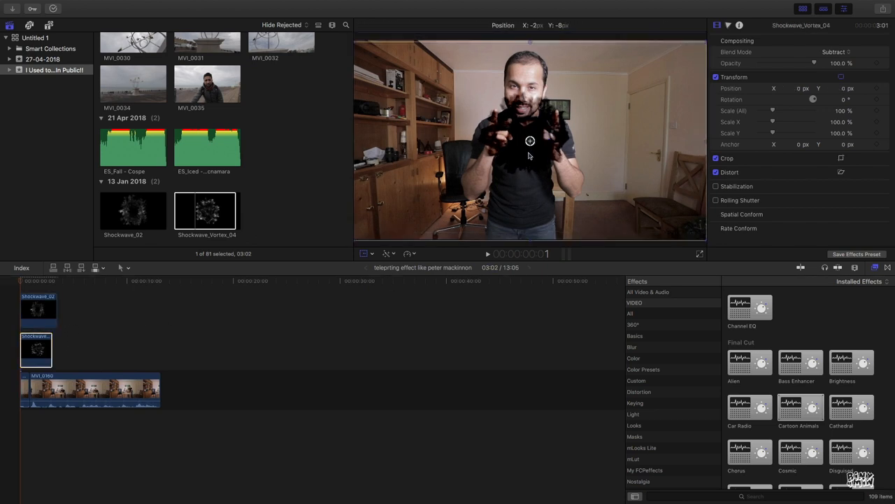
drag(530, 140, 523, 207)
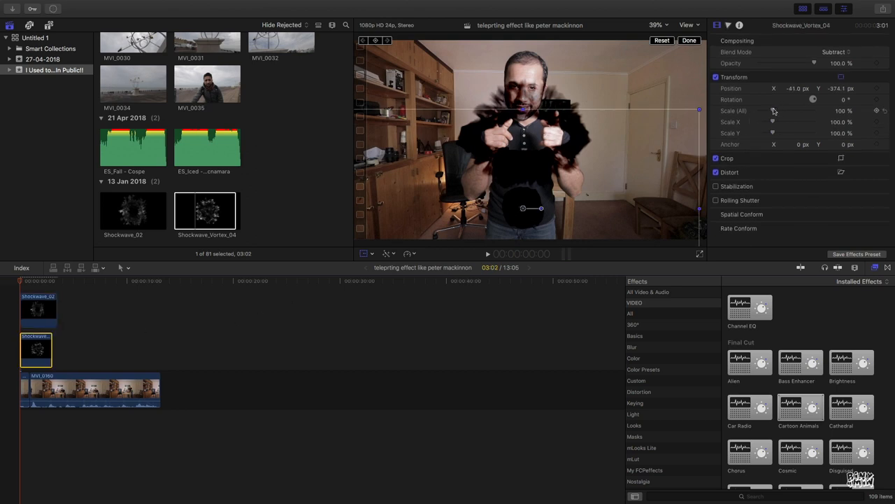
drag(798, 110, 795, 111)
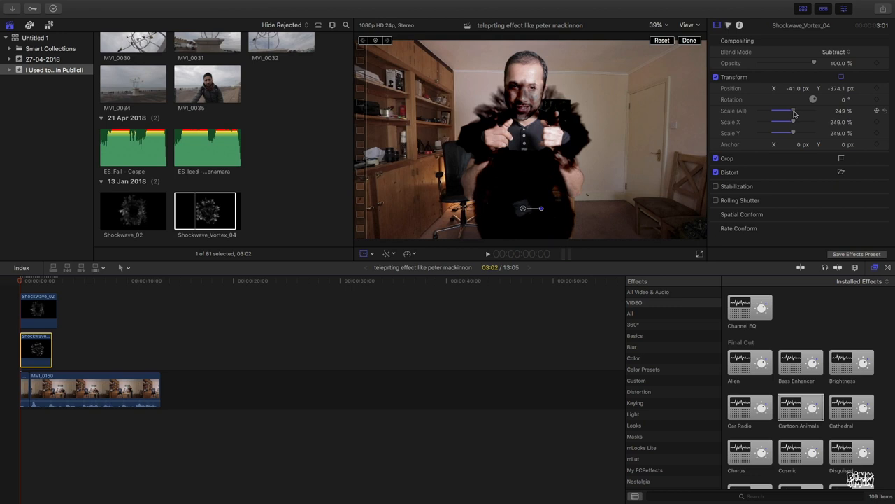
drag(794, 110, 789, 110)
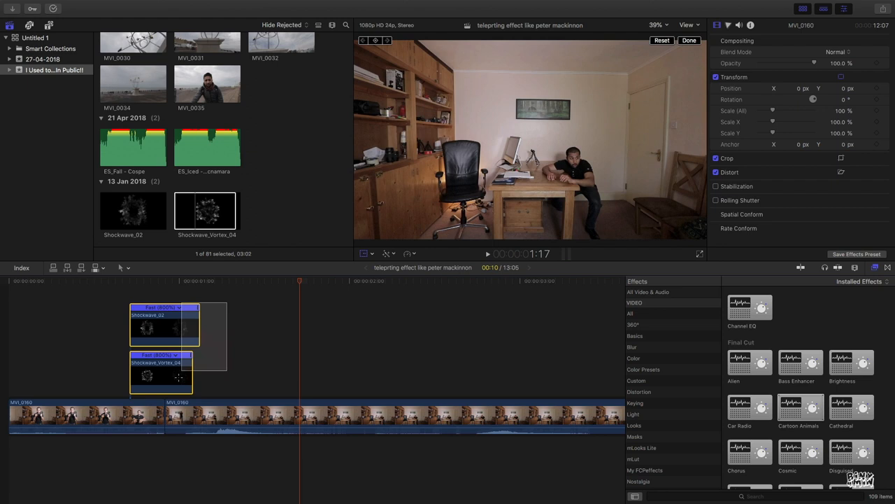
Step: Copy and paste both shockwave overlays and drag the copies later in the timeline
click(161, 371)
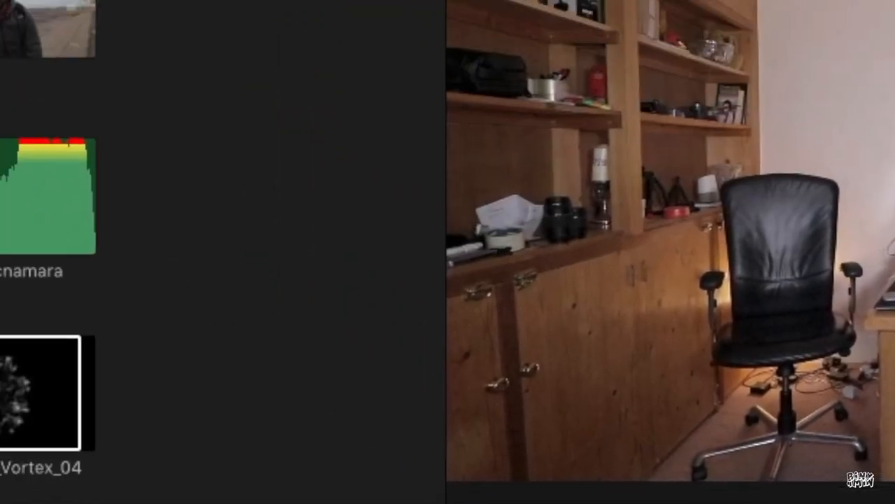
click(87, 151)
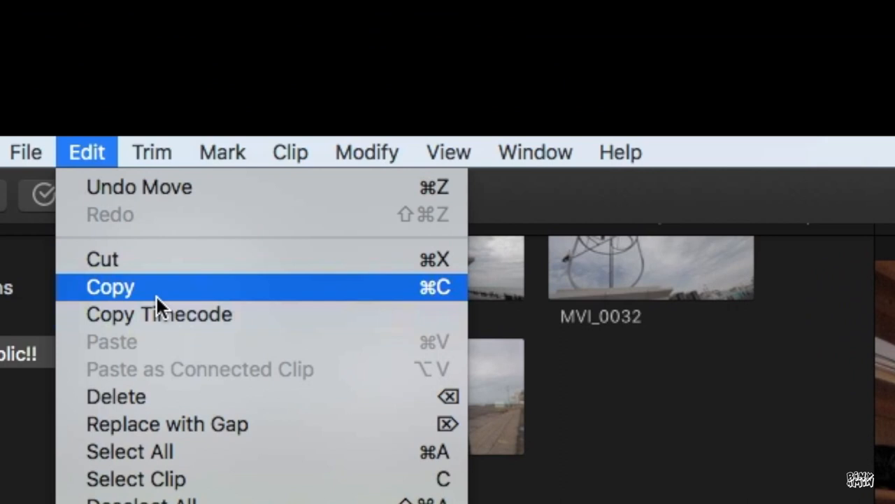
click(109, 286)
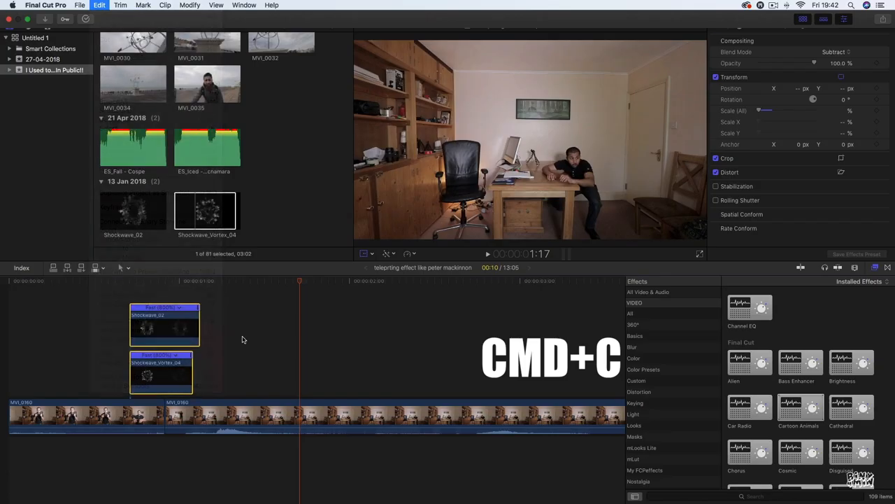
key(cmd+v)
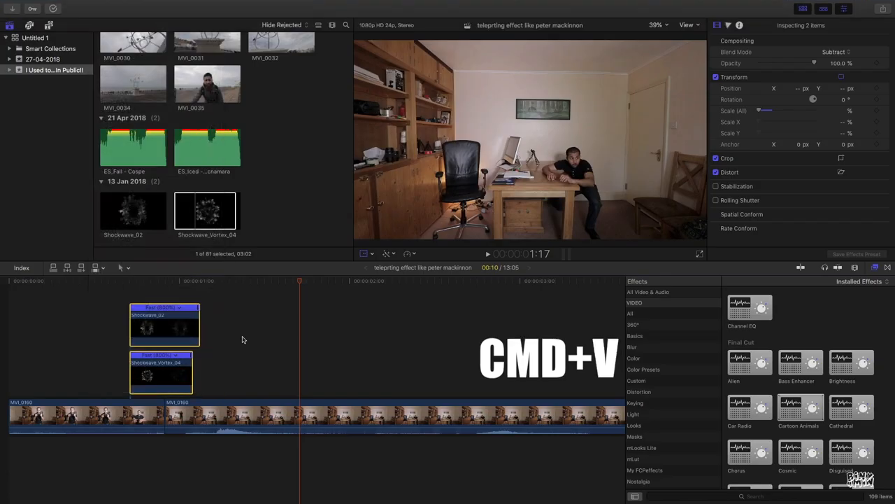
key(cmd+v)
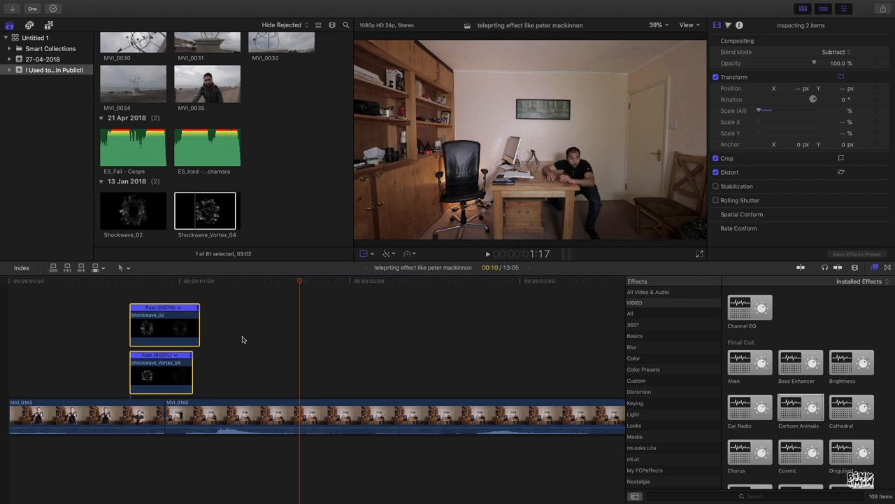
drag(165, 325, 199, 333)
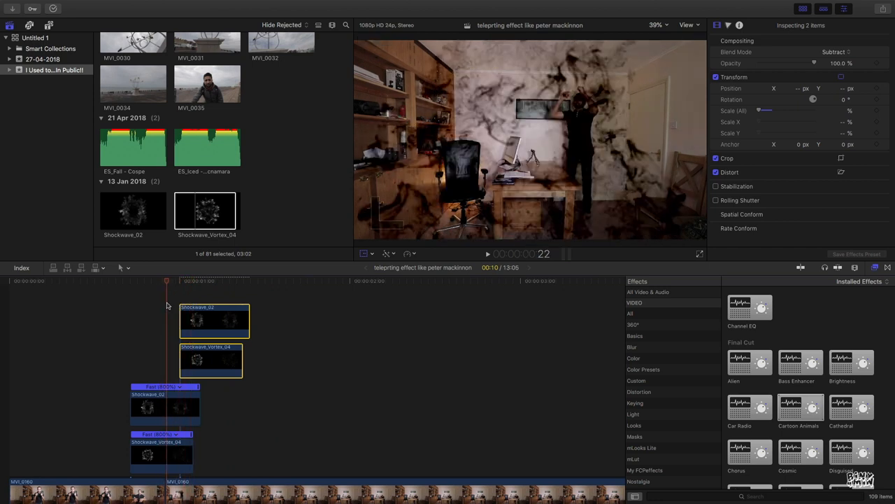
mouse_move(176, 305)
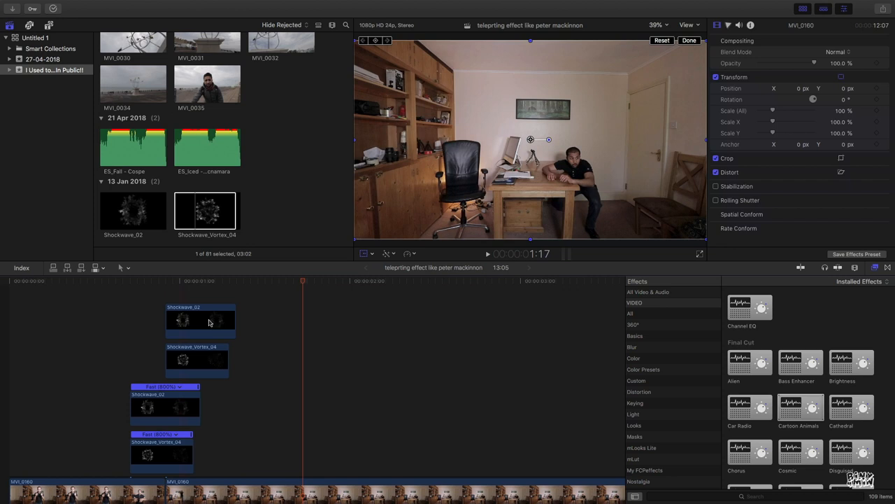
Step: Extend the pasted Shockwave clips and place the Shockwave_02 copy over the man at about 54%
click(196, 360)
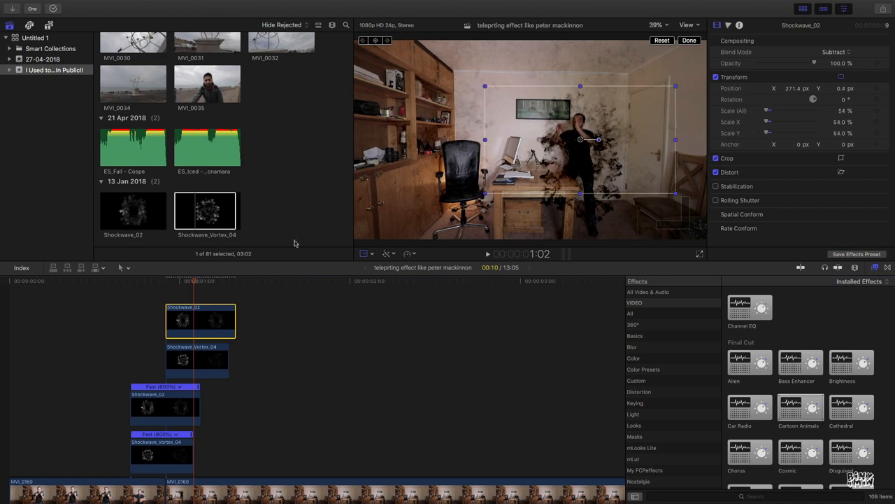
click(487, 254)
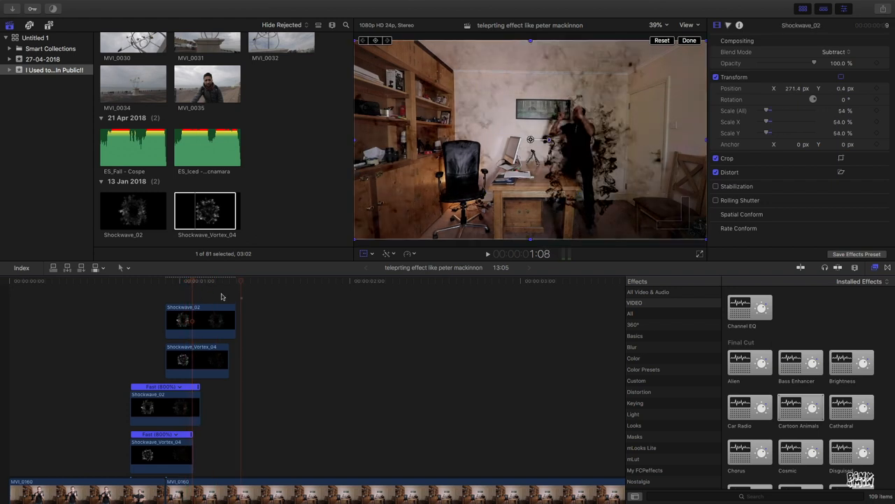
click(196, 359)
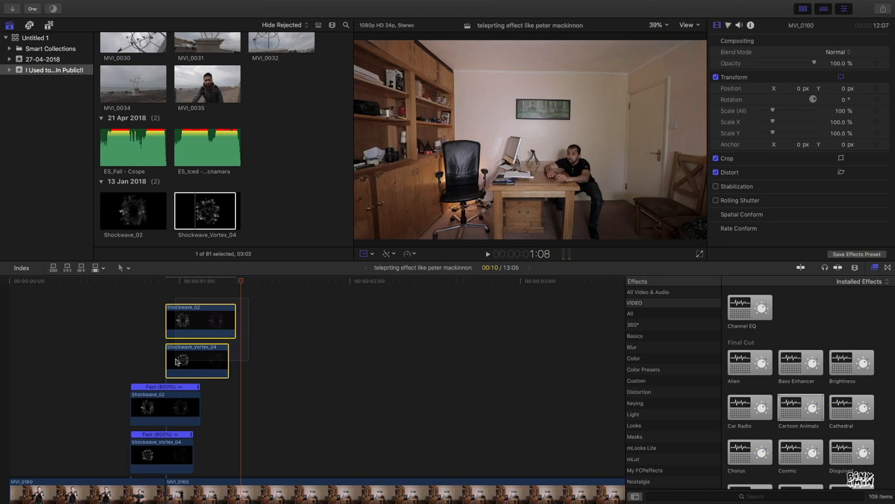
click(406, 253)
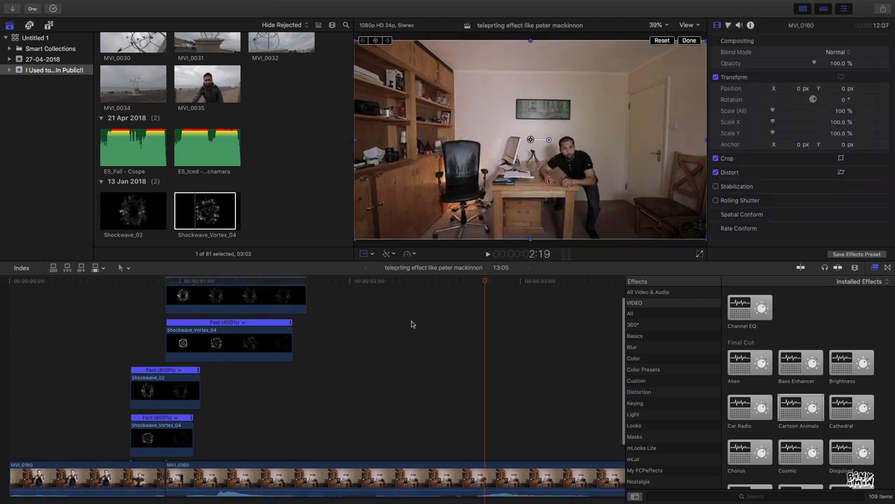
Step: Scroll the browser to the 3 May 2018 sound effects
scroll(down, 3)
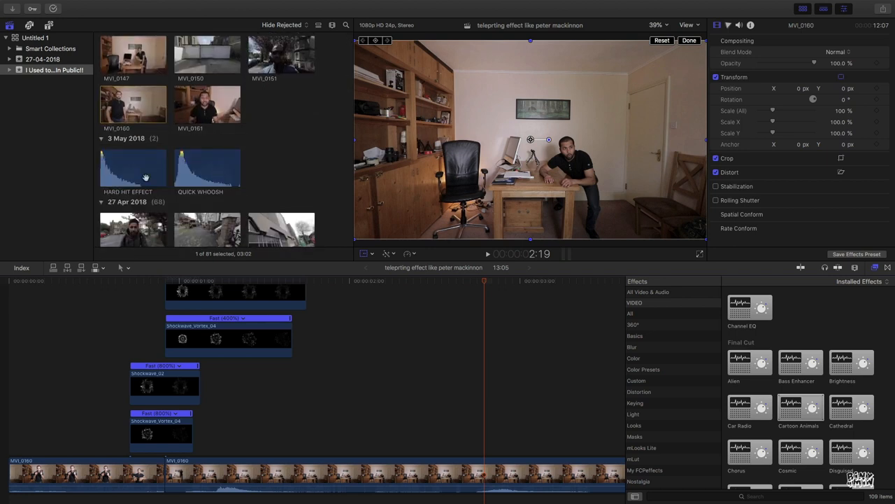
scroll(down, 3)
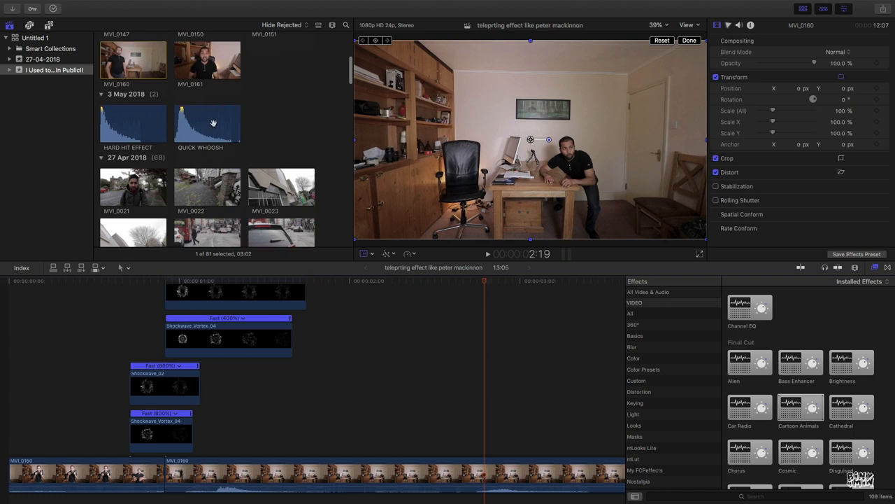
Step: Connect HARD HIT EFFECT and QUICK WHOOSH beneath the indoor clip at the teleport moment
click(207, 123)
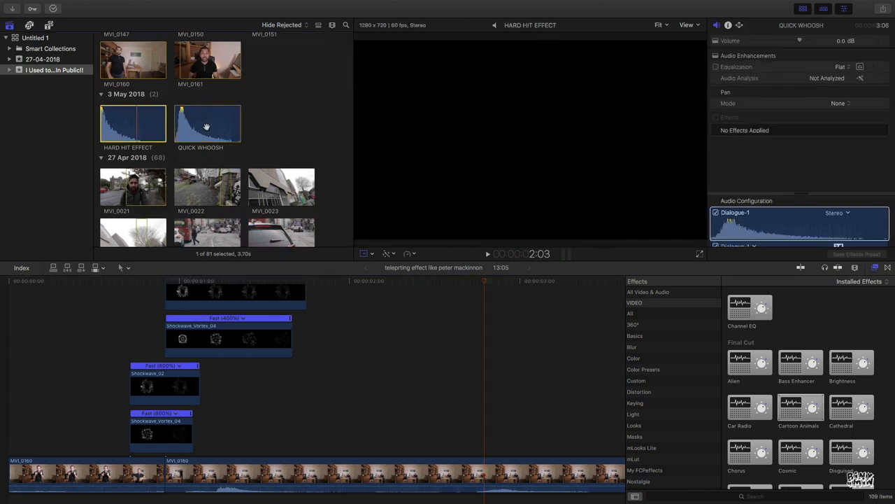
click(207, 123)
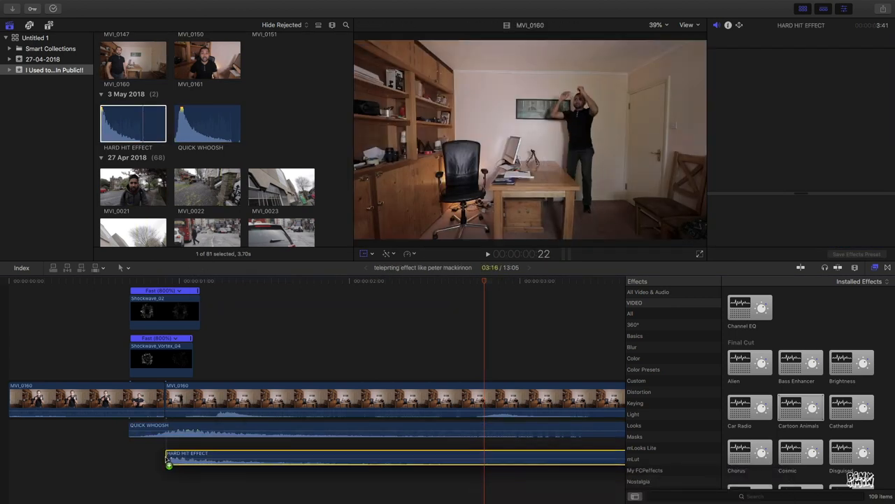
click(187, 453)
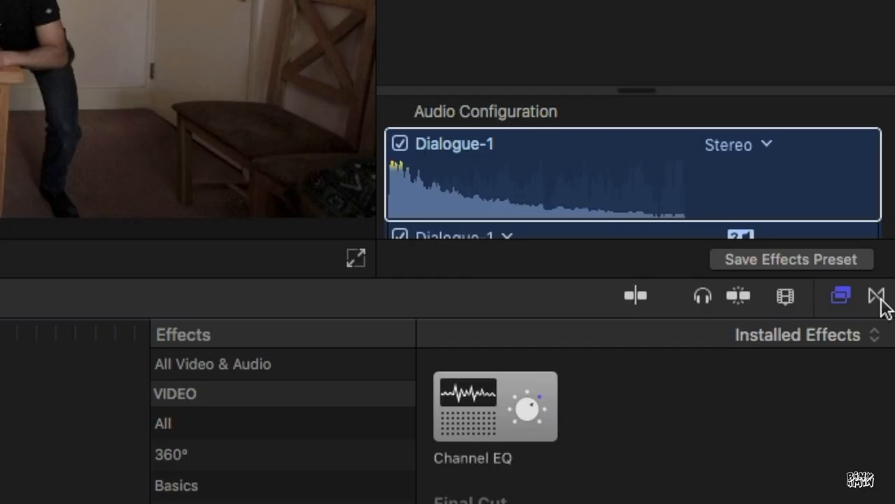
mouse_move(876, 297)
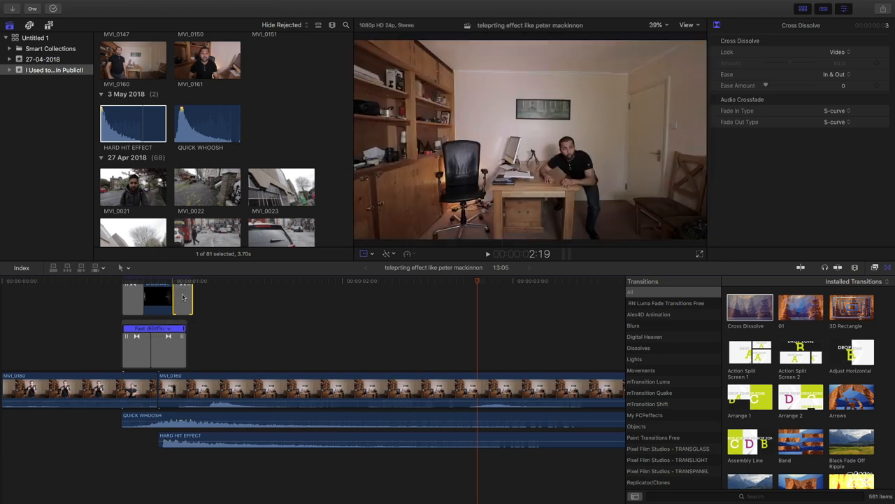
mouse_move(164, 341)
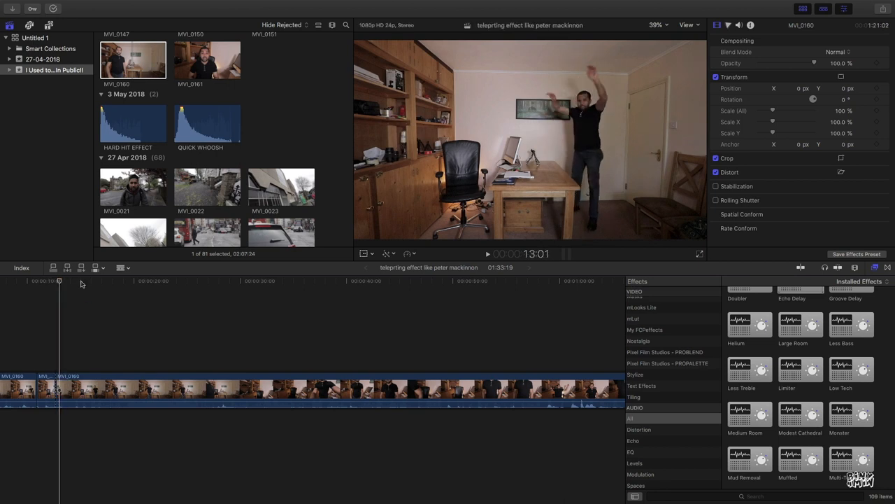
Step: Cut the second MVI_0160 take to its opening seconds and preview MVI_0147
click(244, 279)
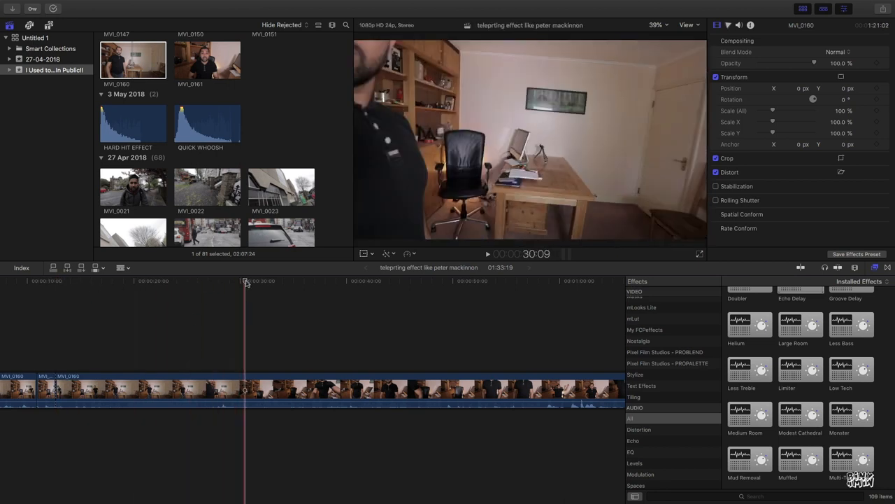
click(59, 280)
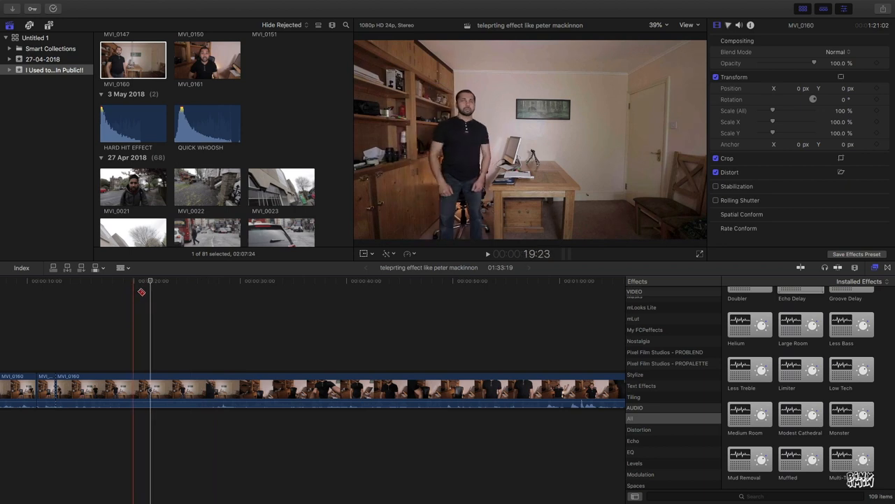
click(168, 391)
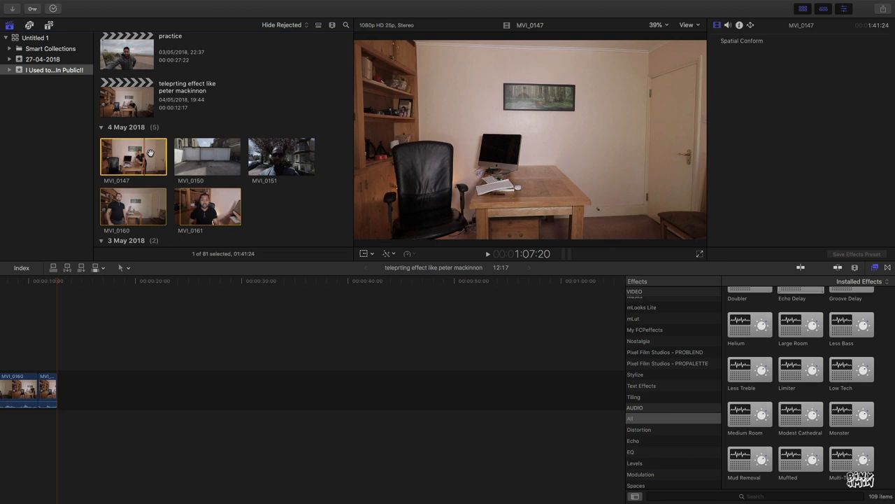
Step: Append MVI_0147 and then the outdoor MVI_0151 clip to the end of the timeline
click(133, 155)
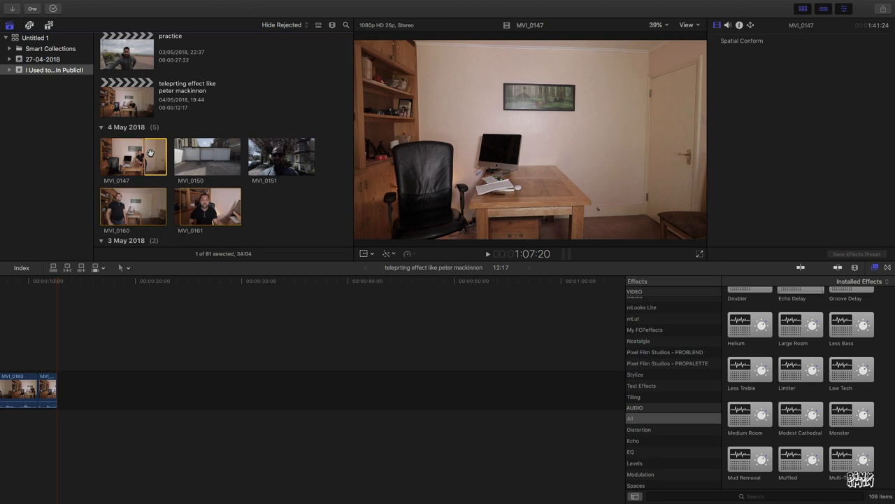
click(487, 253)
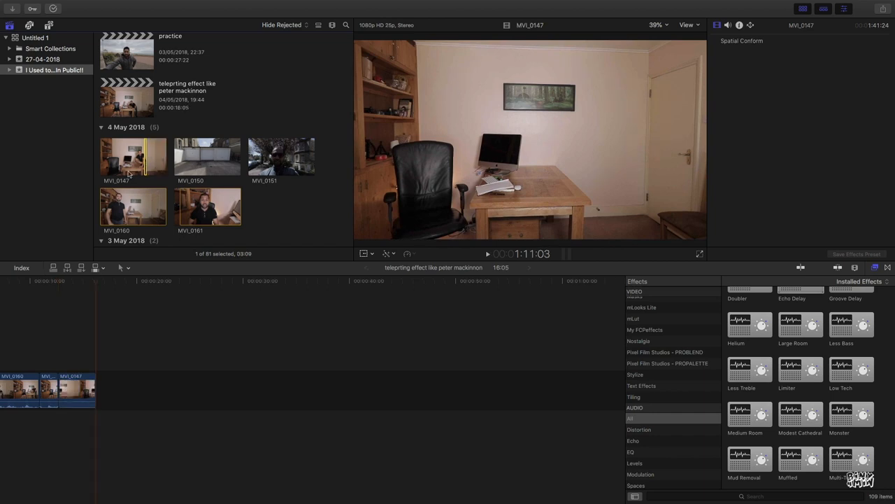
click(53, 287)
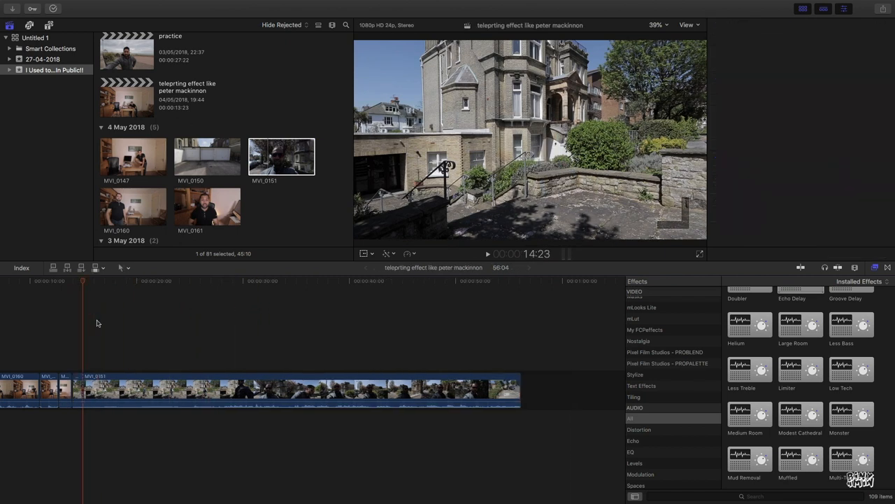
Step: Blade MVI_0151 at the outdoor jump and delete the part before it
click(193, 280)
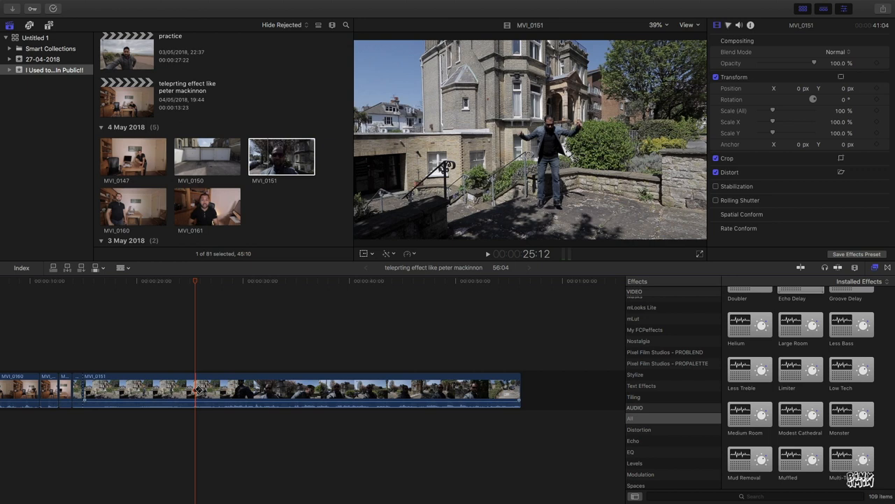
key(b)
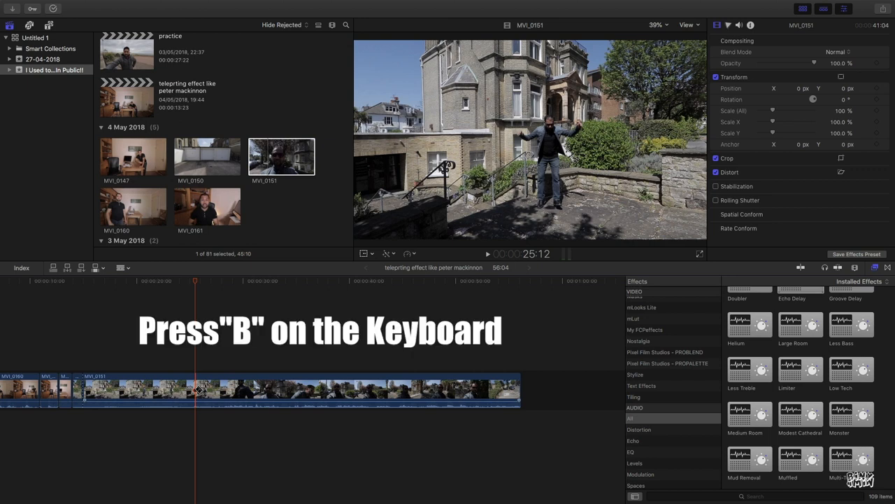
key(b)
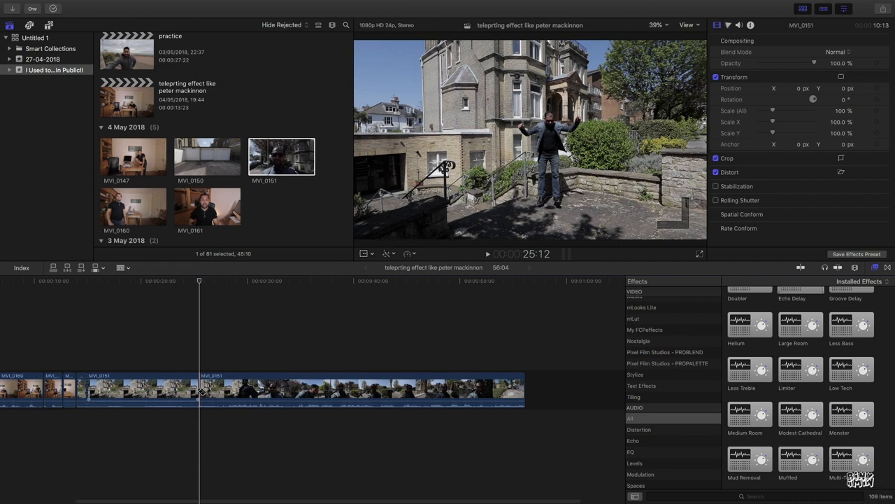
click(143, 389)
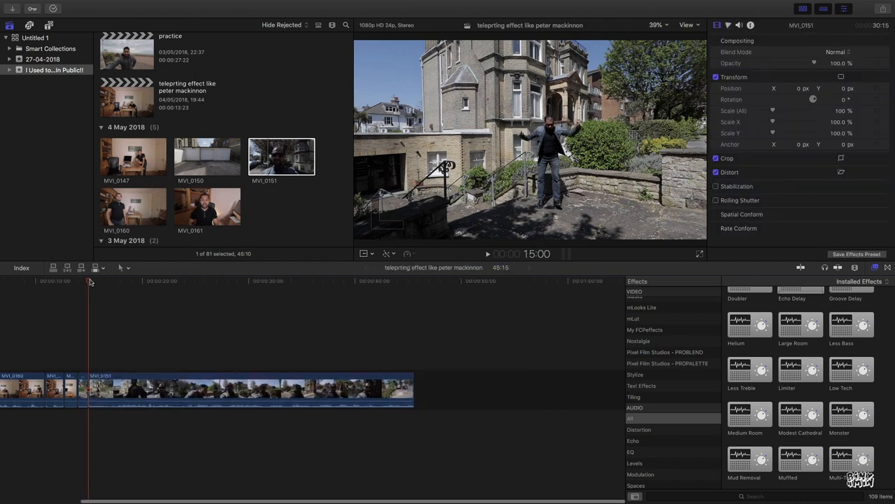
click(48, 279)
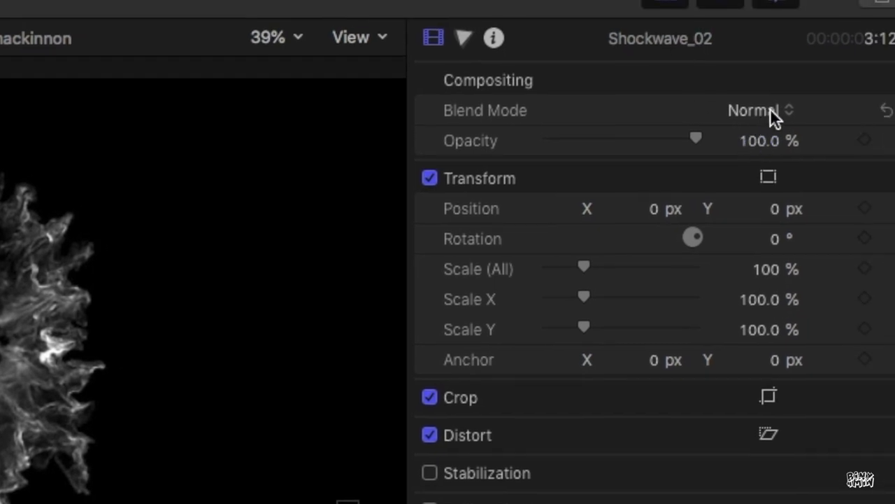
Step: Set Shockwave_02's blend mode to Subtract in the Video Inspector
click(754, 109)
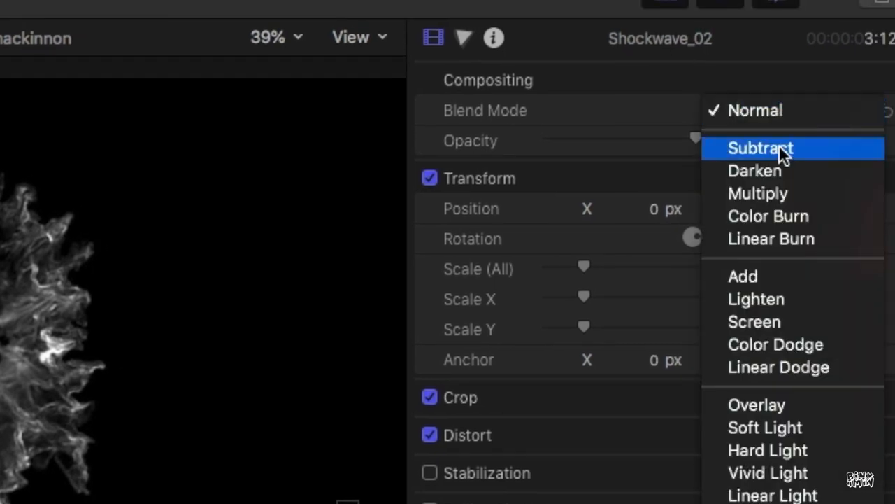
click(761, 148)
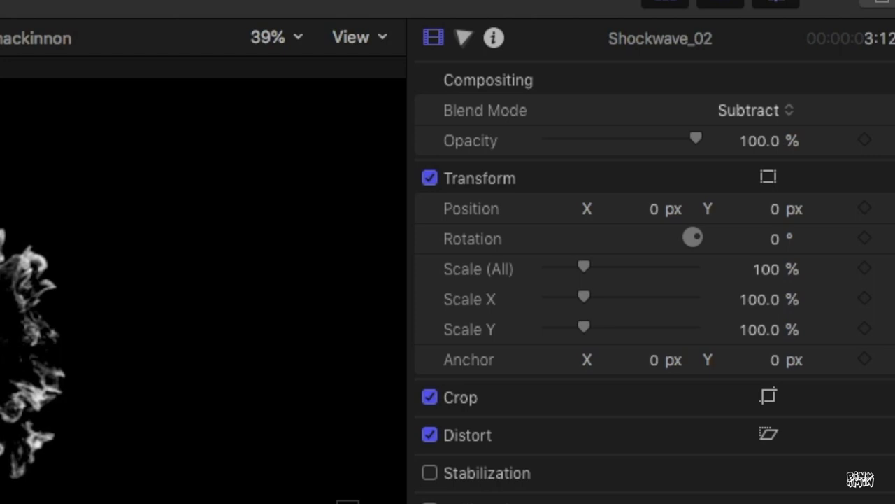
click(747, 109)
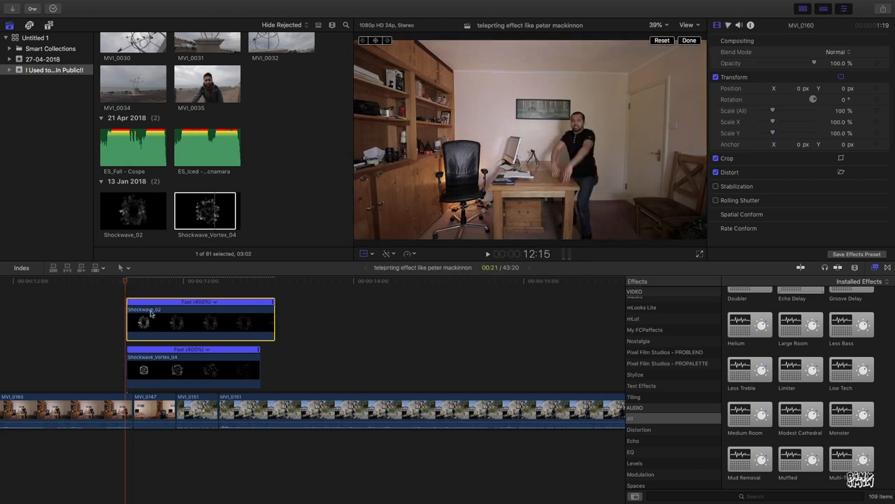
Step: Select Shockwave_Vortex_04 and set its blend mode to Subtract
click(189, 366)
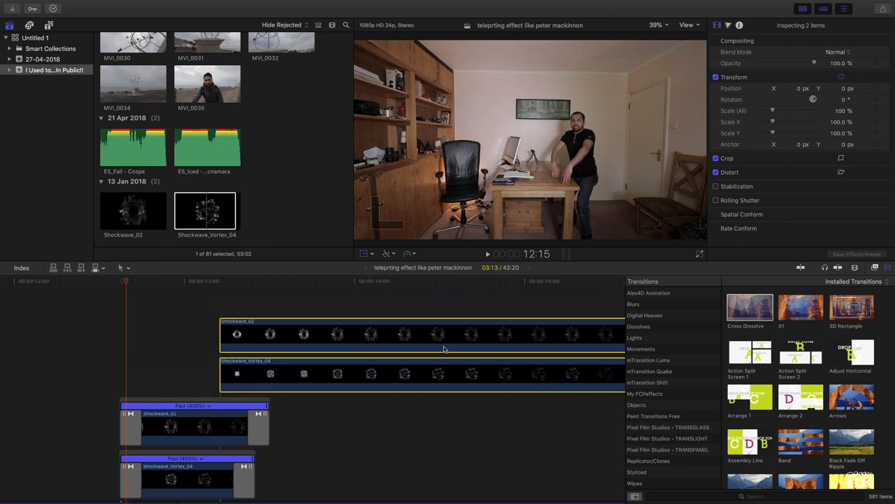
click(836, 52)
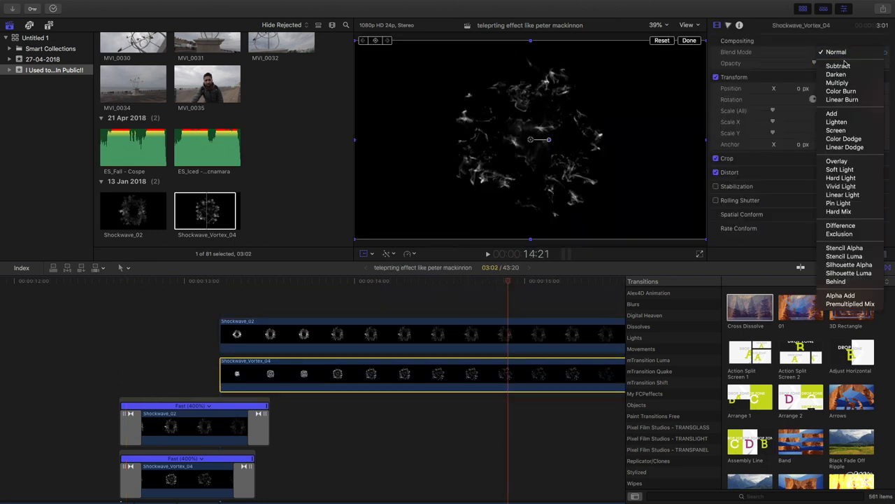
click(838, 66)
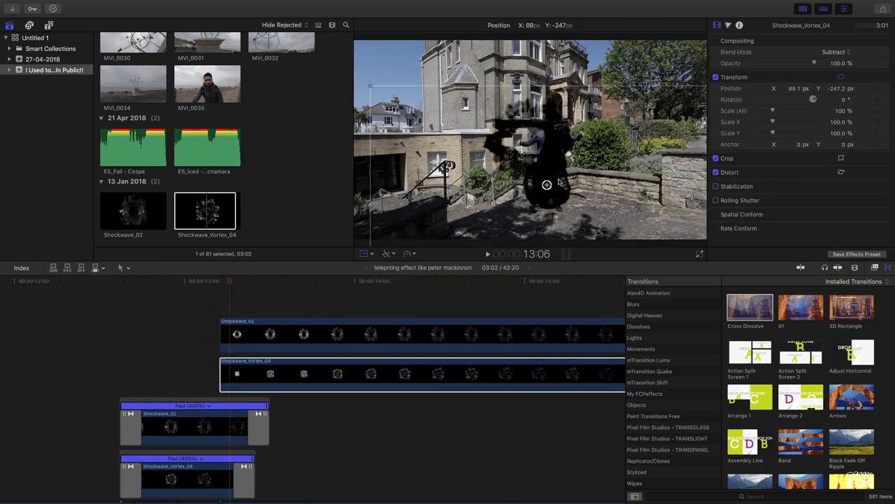